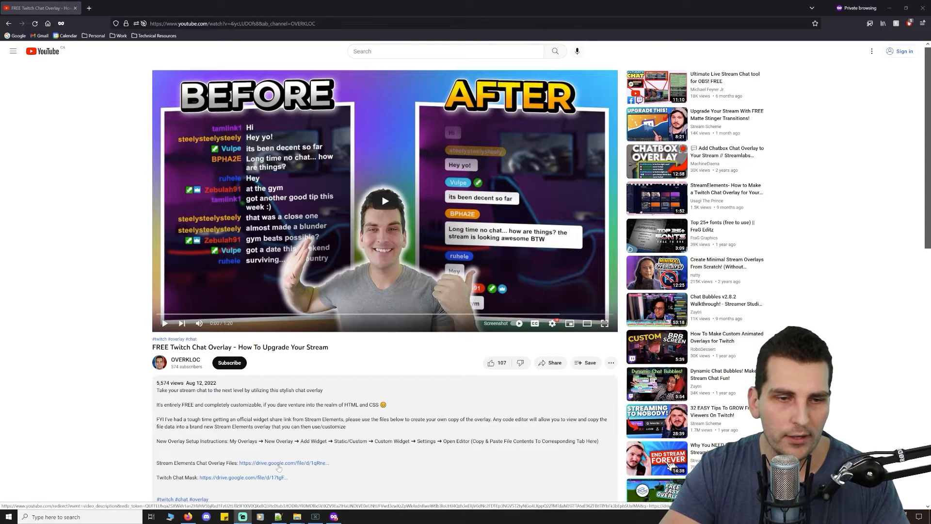
Follow the Stream Elements Chat Overlay Files link in the video description to Google Drive.
left_click(285, 462)
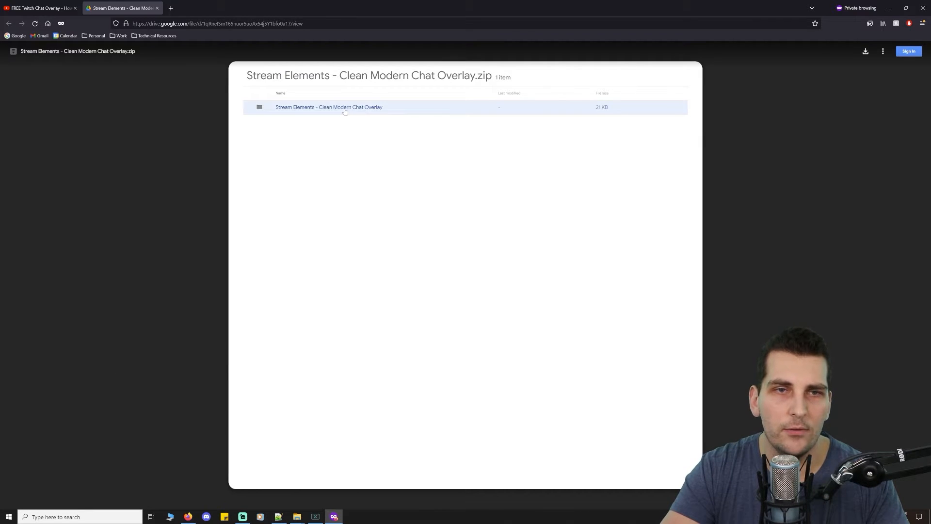
mouse_move(302, 135)
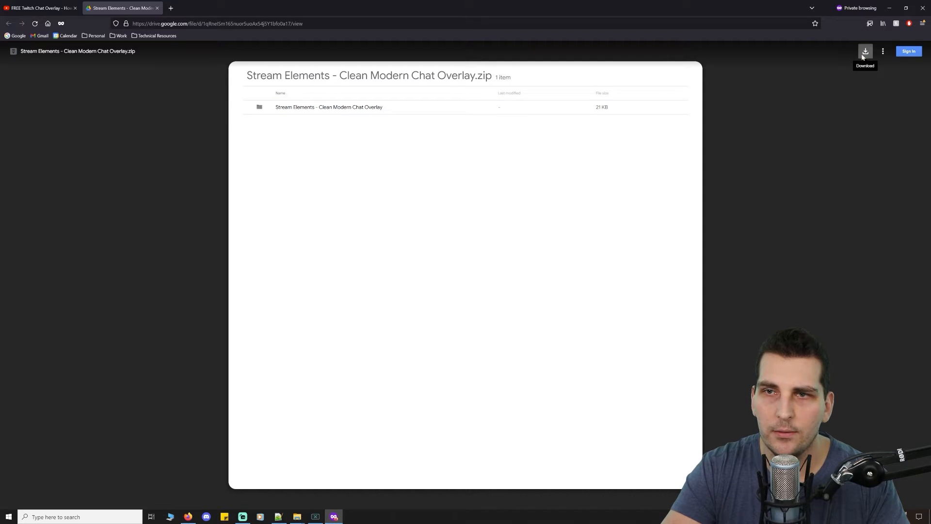
Download the Clean Modern Chat Overlay zip from Google Drive.
left_click(864, 51)
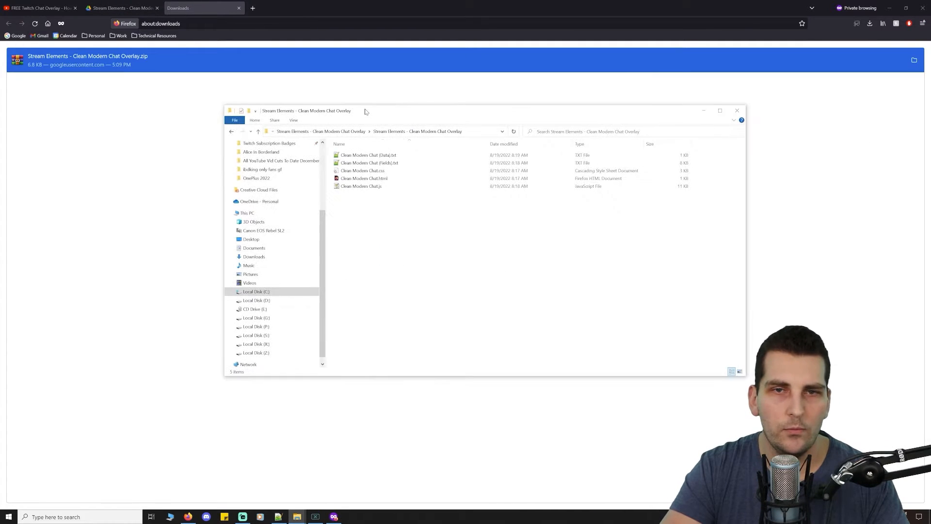
mouse_move(820, 240)
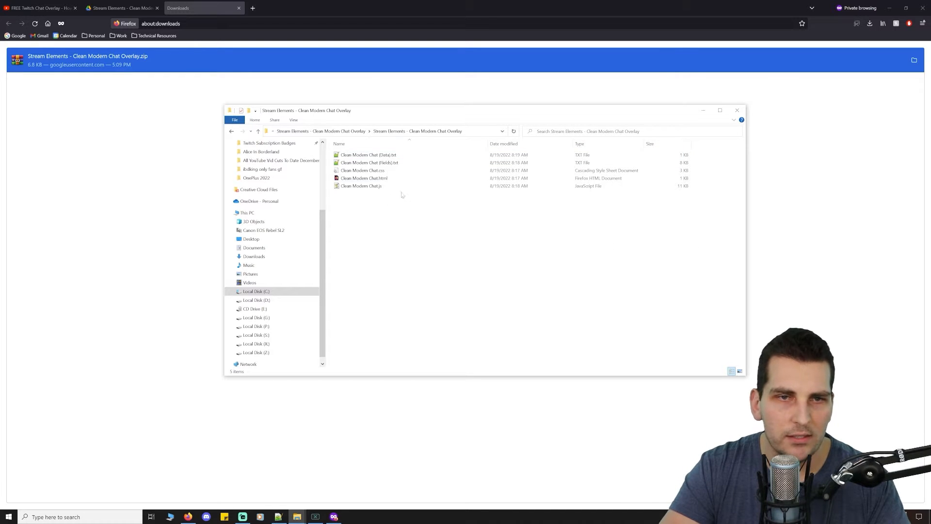
mouse_move(803, 222)
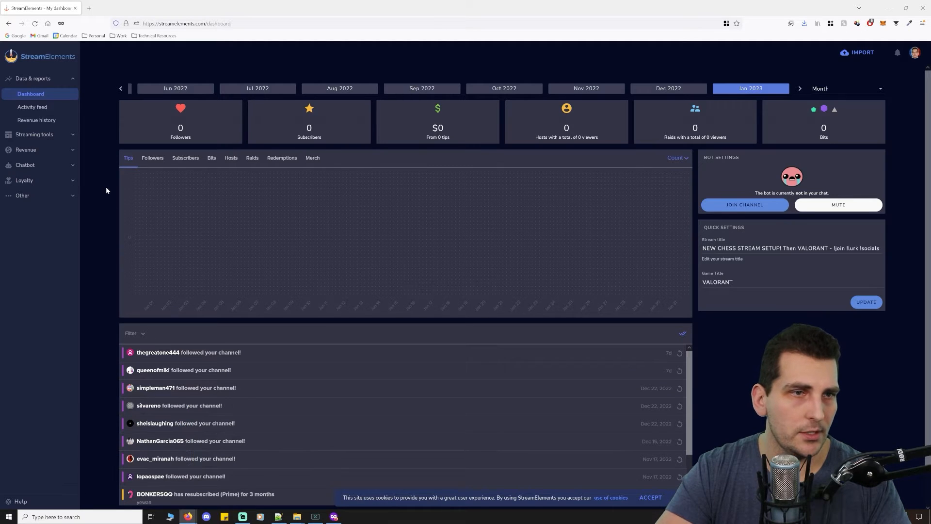
Go to Streaming tools > Overlays and start a New Overlay.
left_click(34, 134)
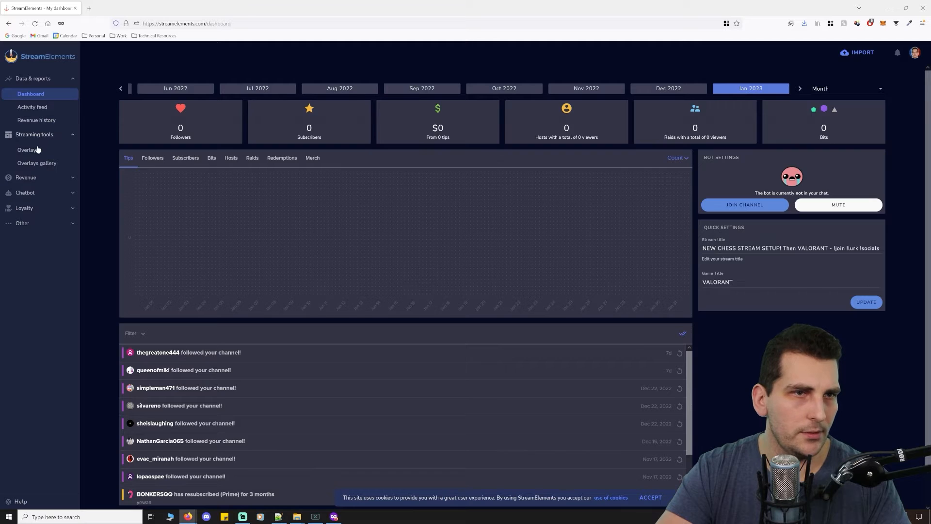
left_click(26, 149)
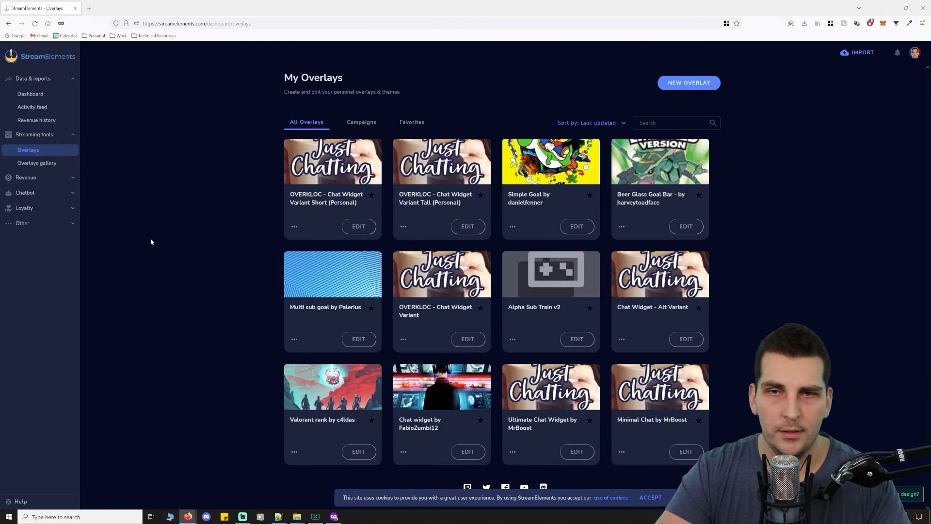
mouse_move(783, 224)
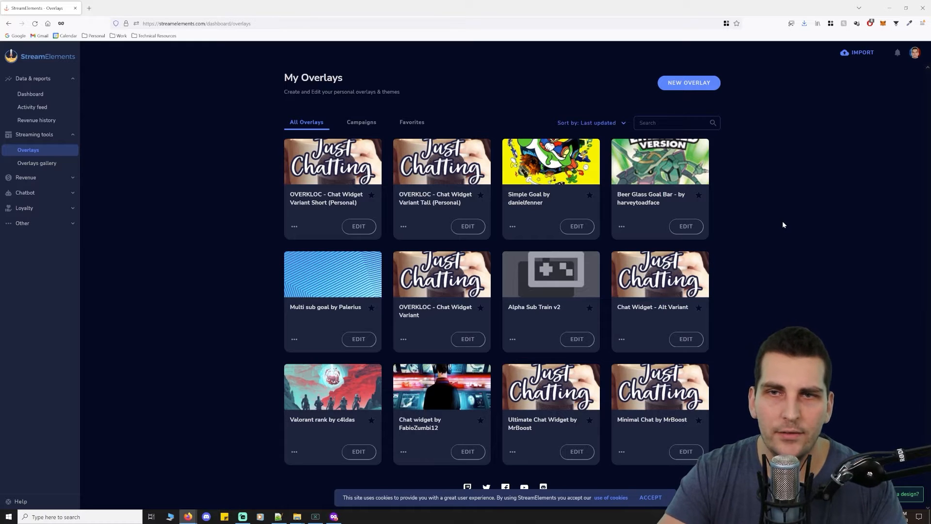
left_click(688, 83)
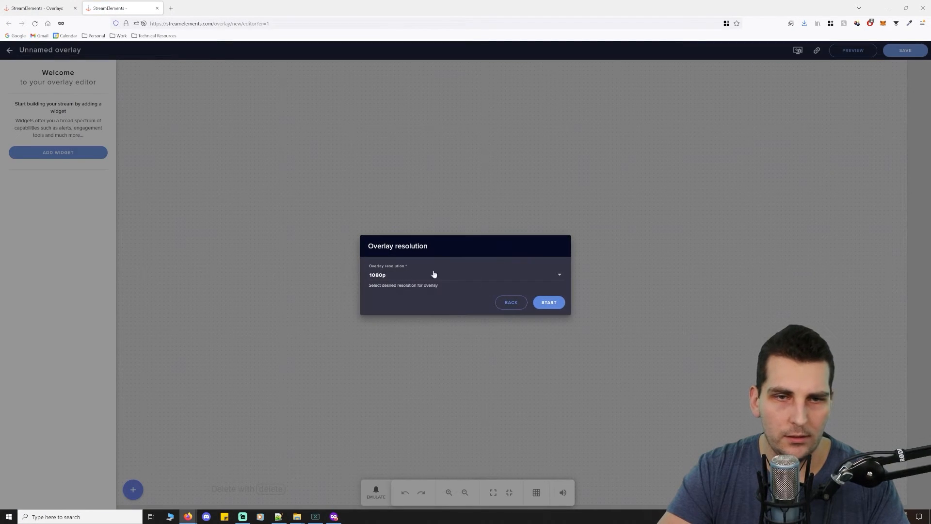
Start the overlay at 1080p and show the Static / Custom widget options.
left_click(547, 302)
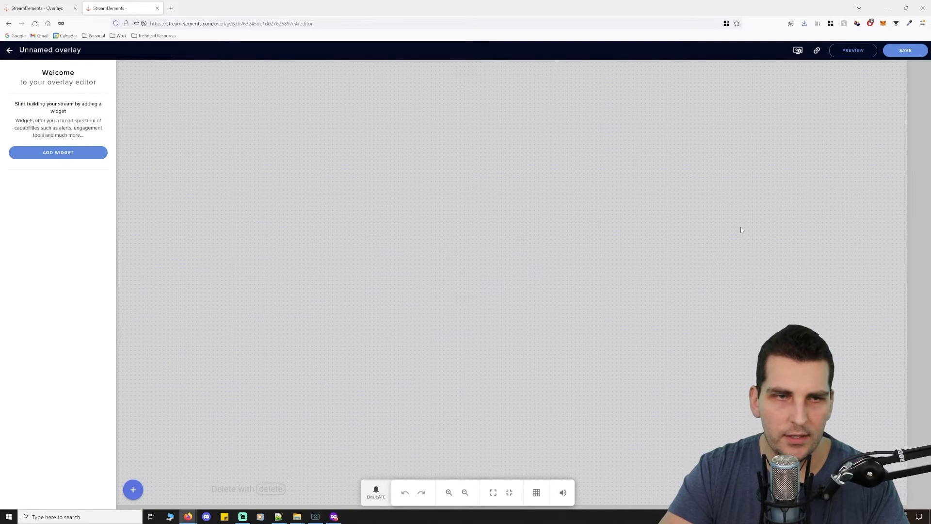
mouse_move(93, 158)
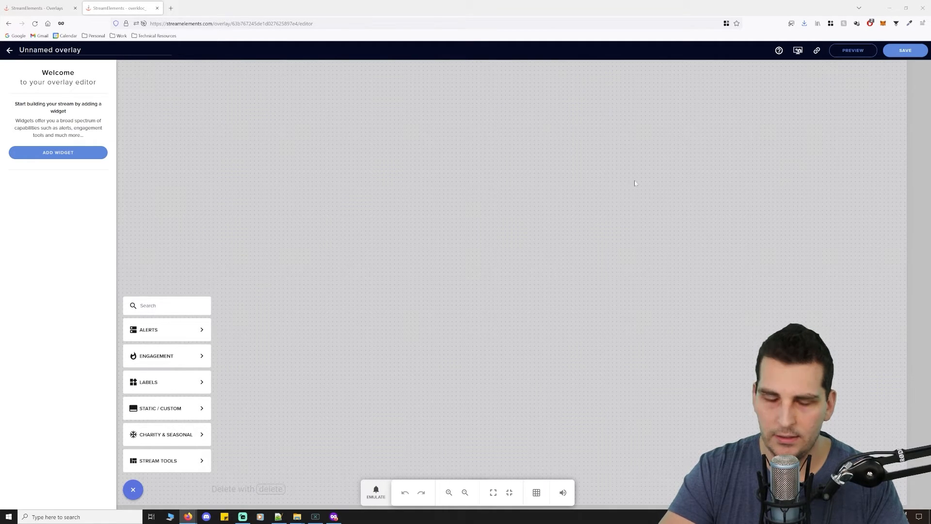
mouse_move(403, 212)
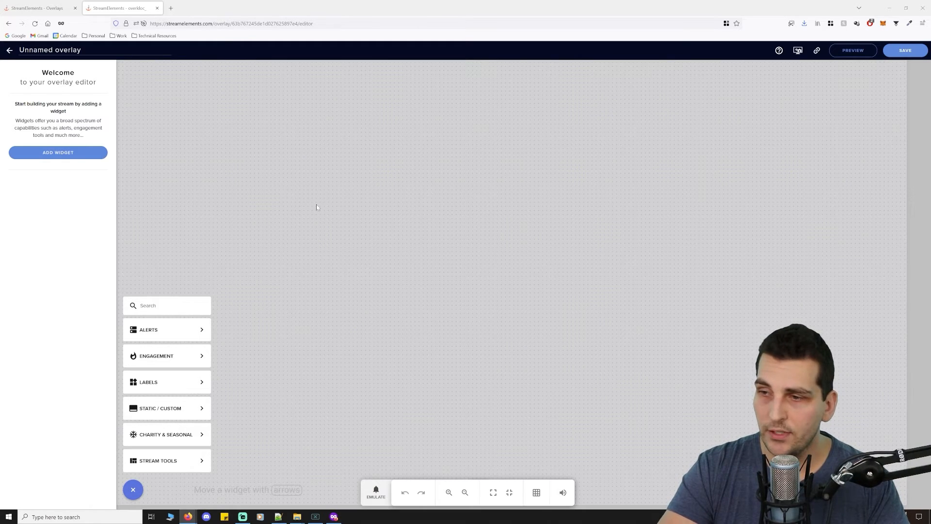
left_click(159, 408)
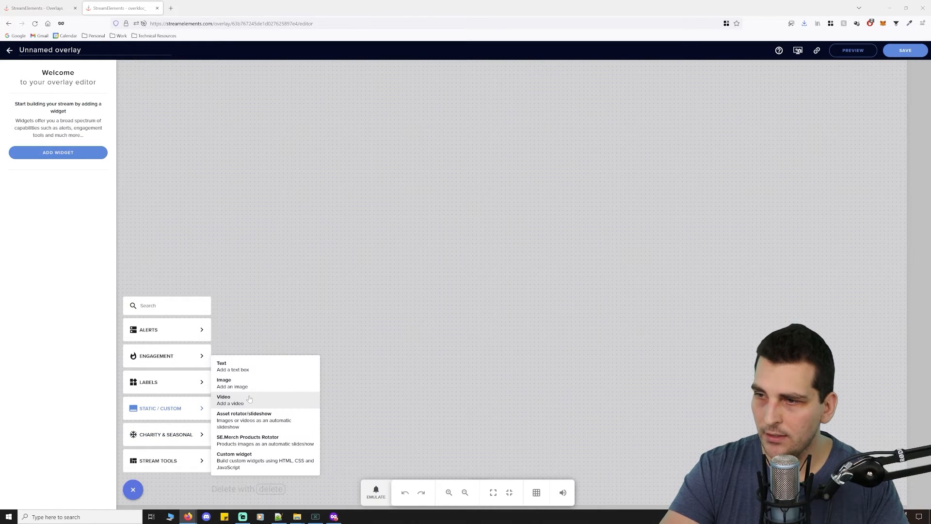
mouse_move(256, 464)
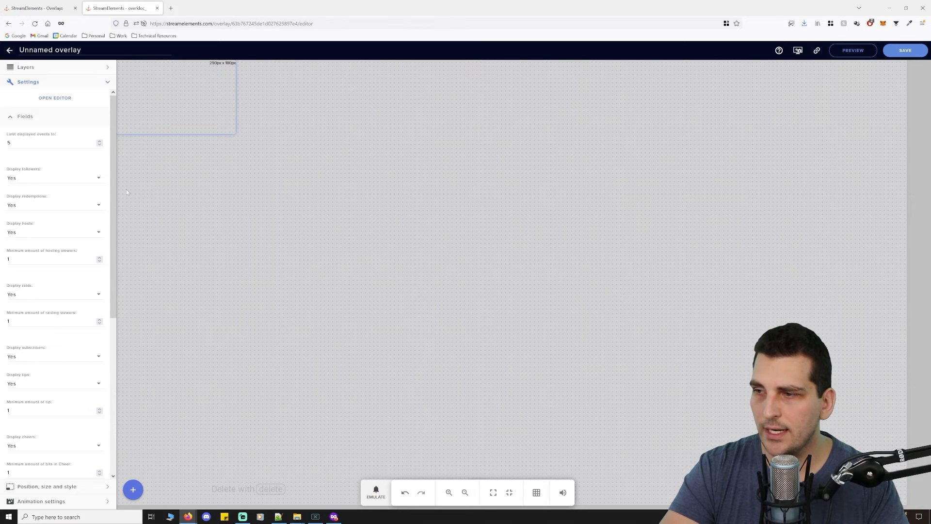
Paste the chat overlay files into the HTML, CSS, JS, Fields and Data tabs, then apply.
left_click(55, 98)
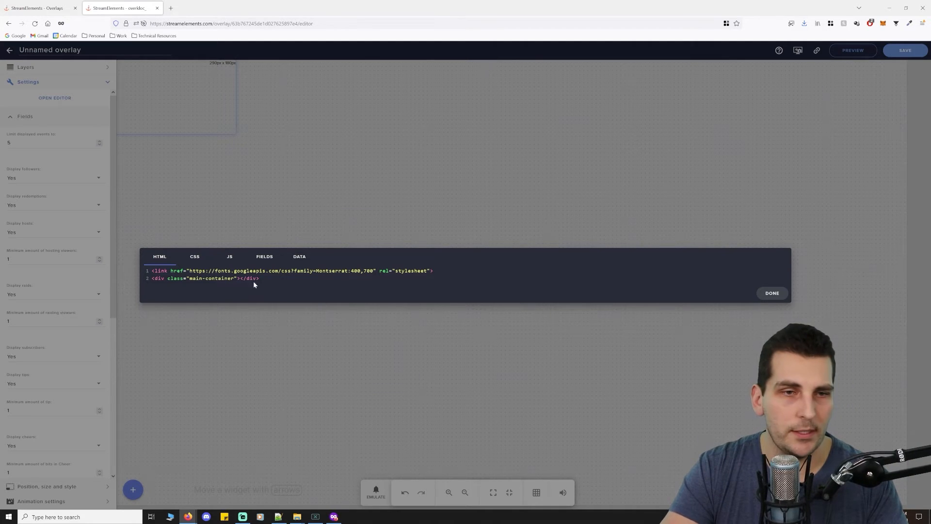
mouse_move(217, 296)
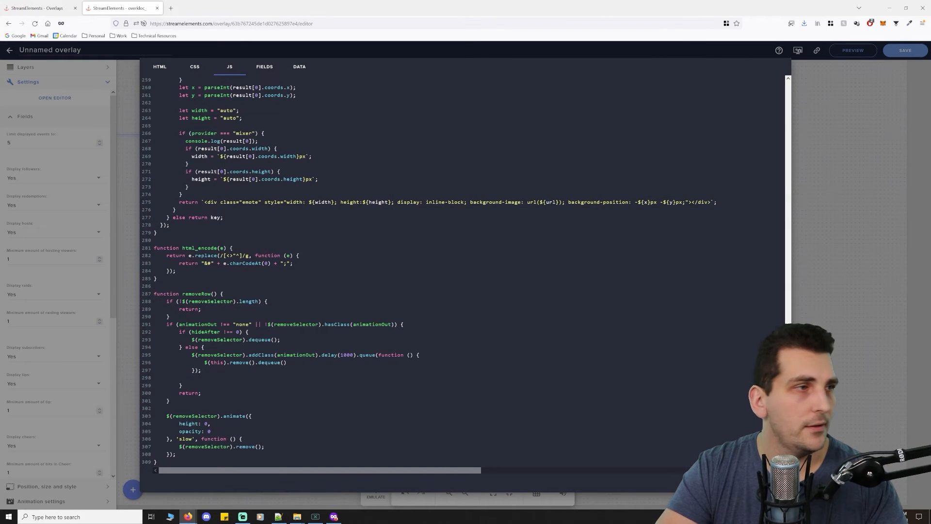
left_click(264, 66)
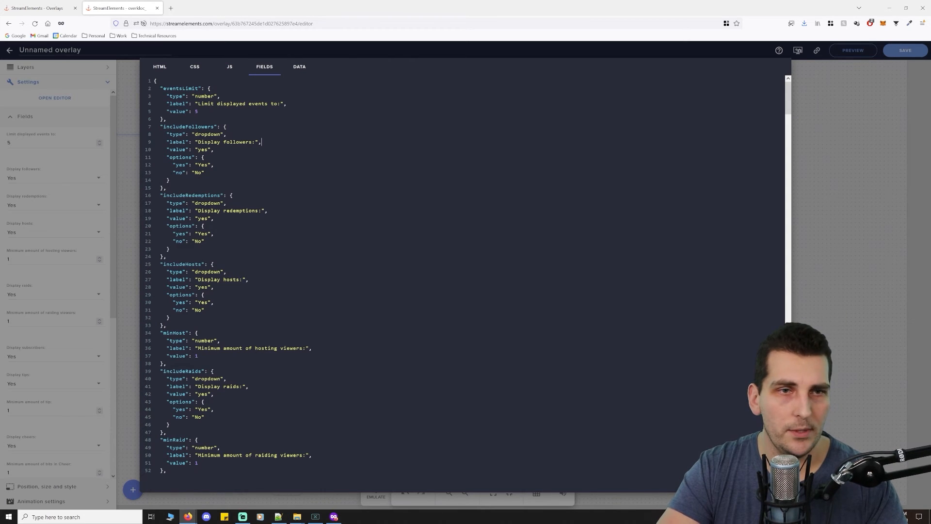
scroll("down", 3)
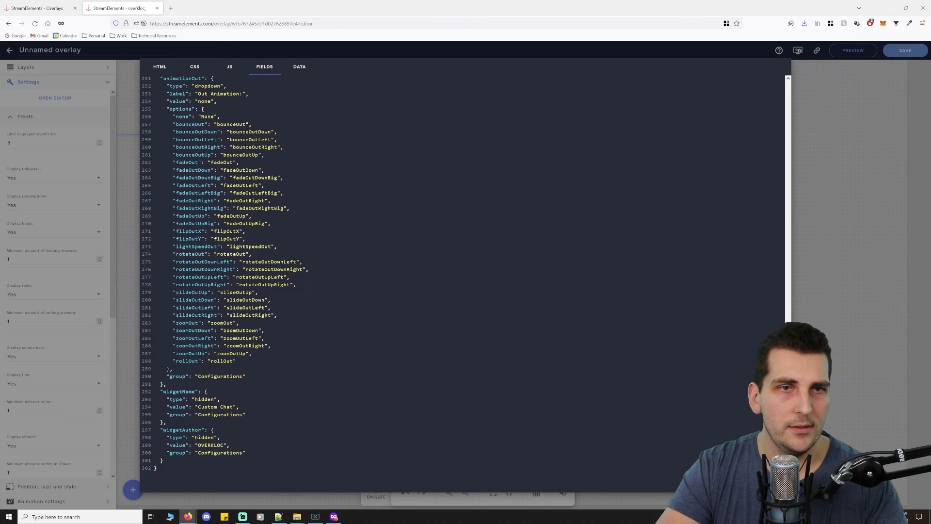
left_click(299, 67)
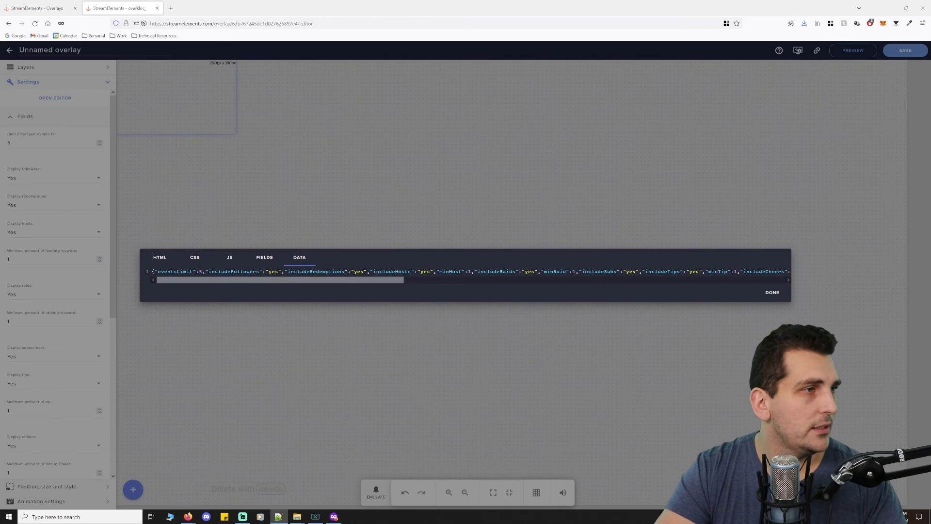
mouse_move(105, 95)
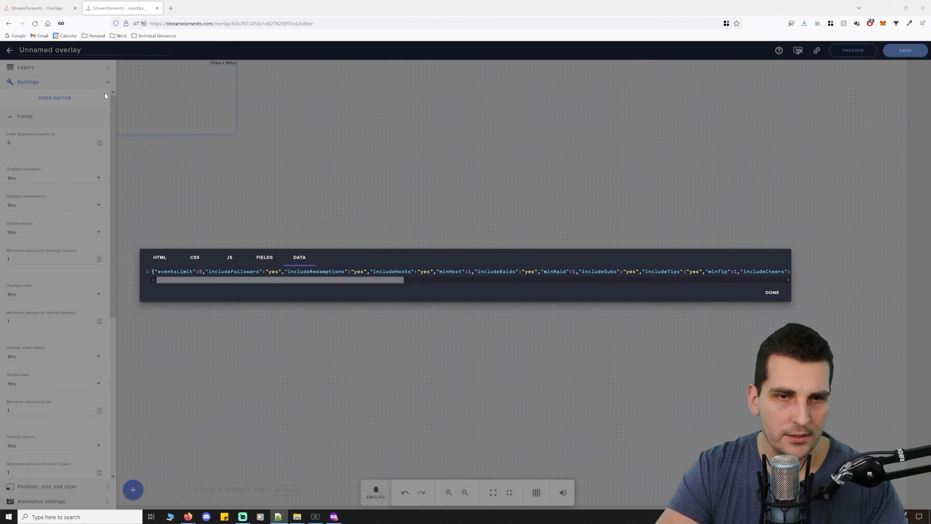
left_click_drag(280, 279, 719, 279)
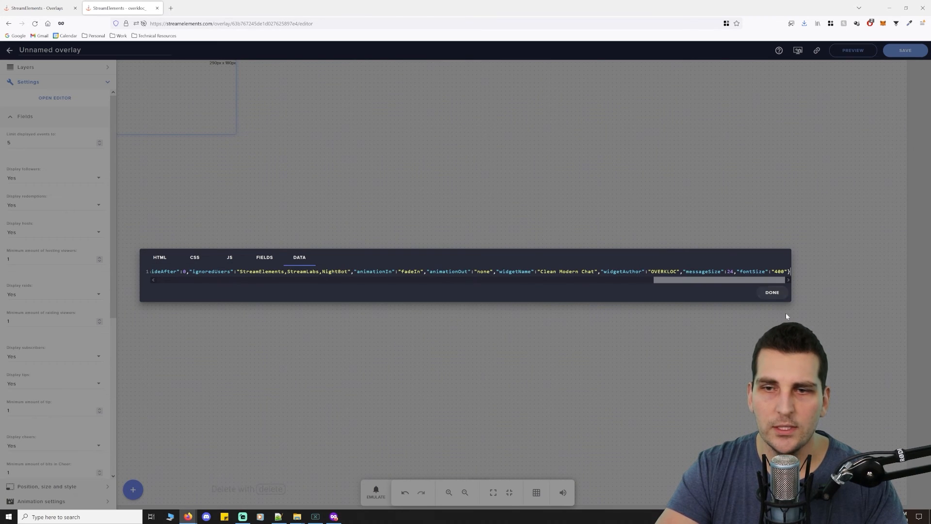
left_click(771, 291)
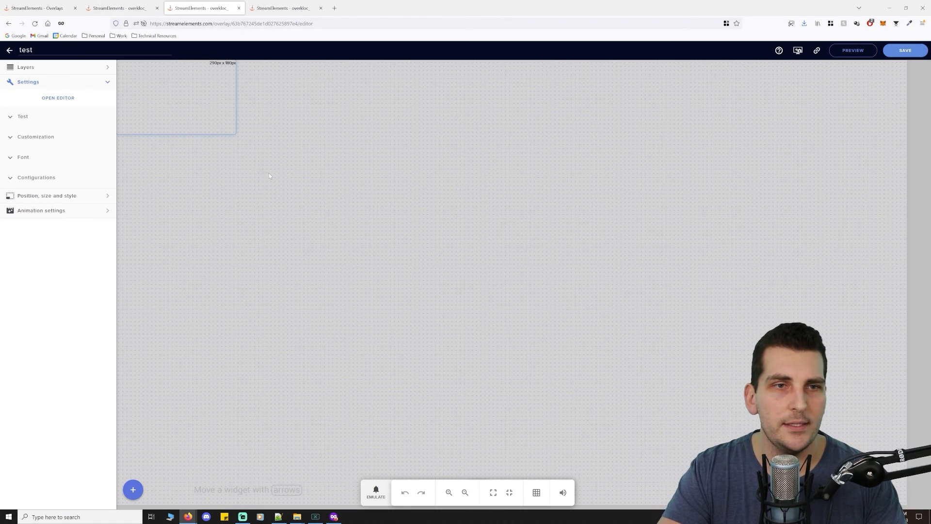
Resize the chat widget larger and taller, then send a test chat message.
left_click_drag(235, 132, 371, 380)
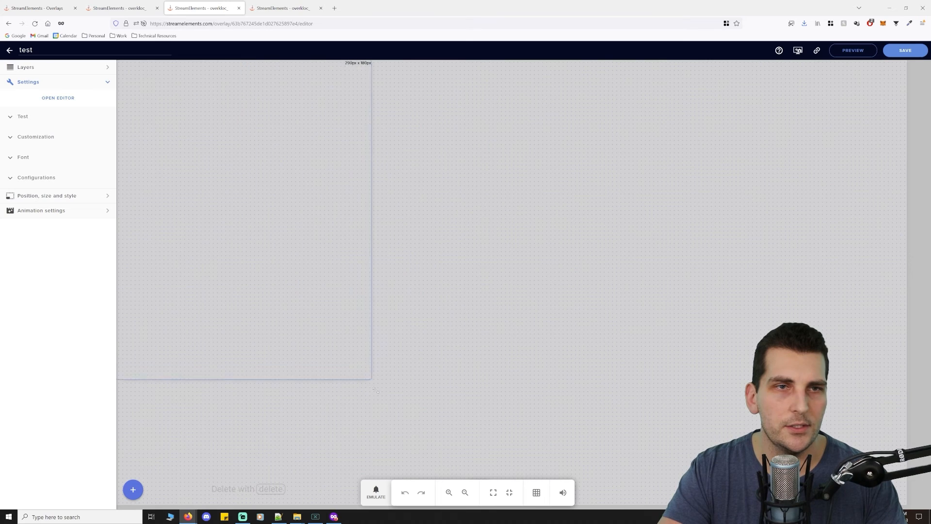
left_click_drag(371, 379, 372, 469)
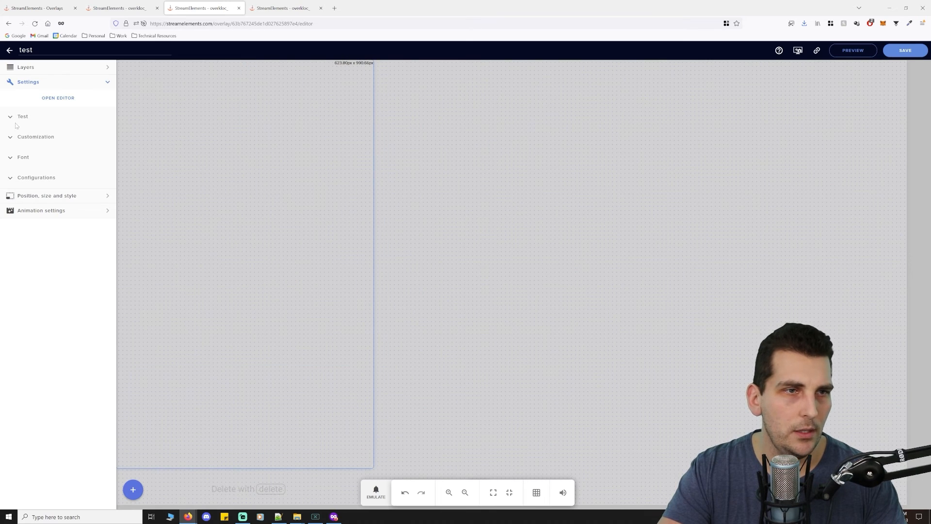
left_click(22, 116)
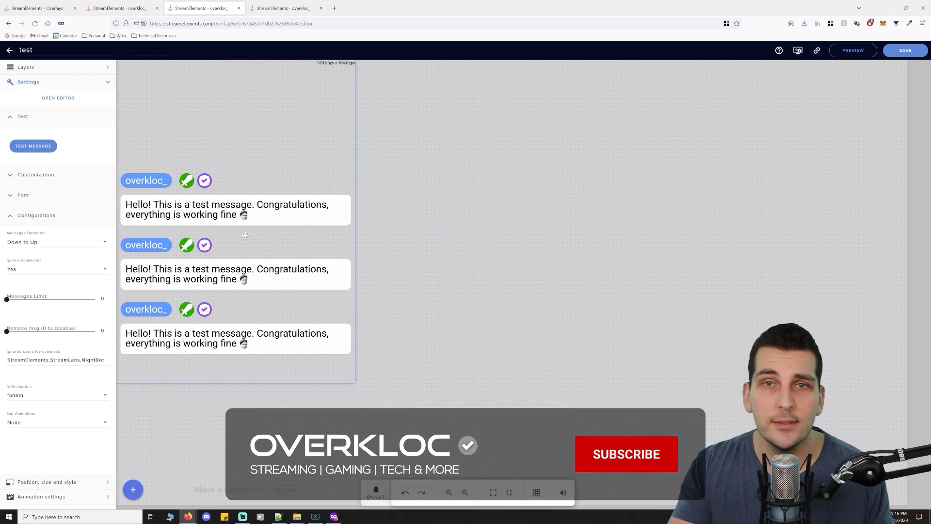
left_click(625, 454)
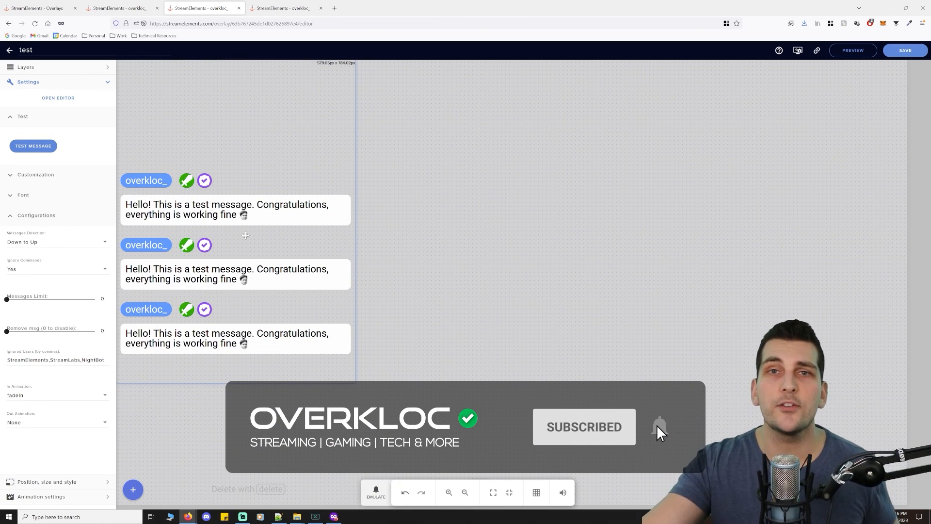